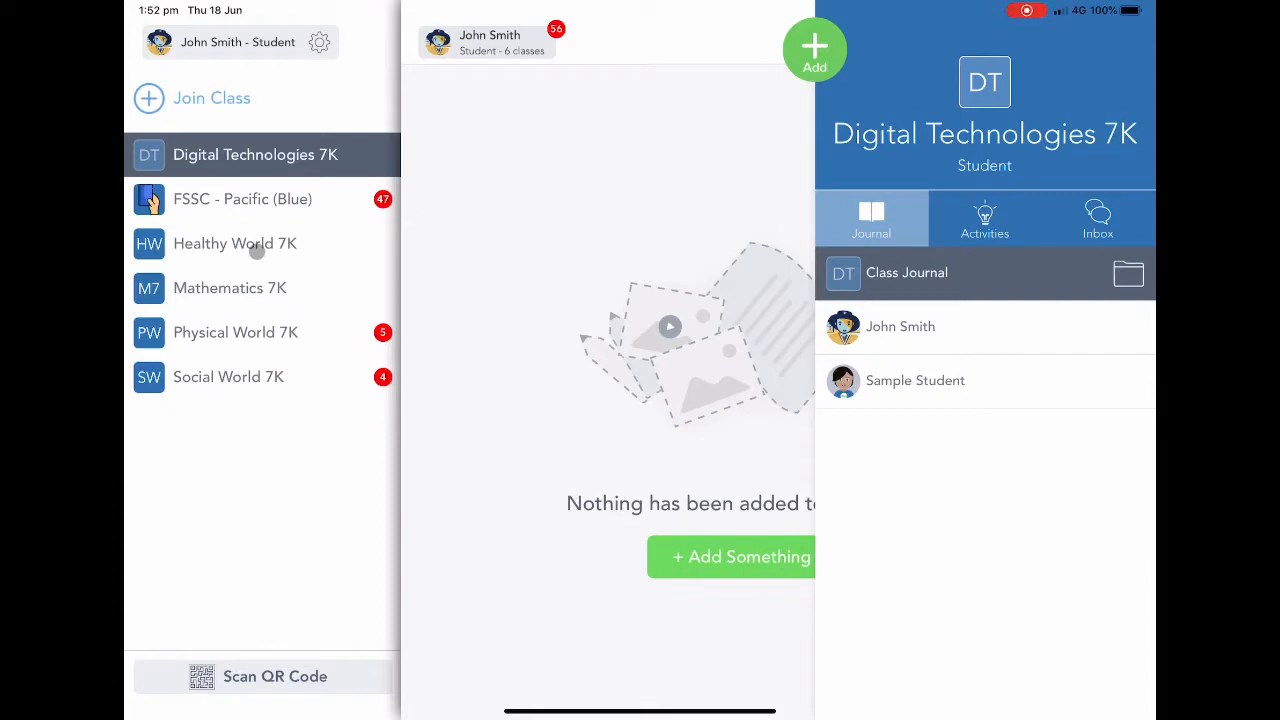
mouse_move(240, 288)
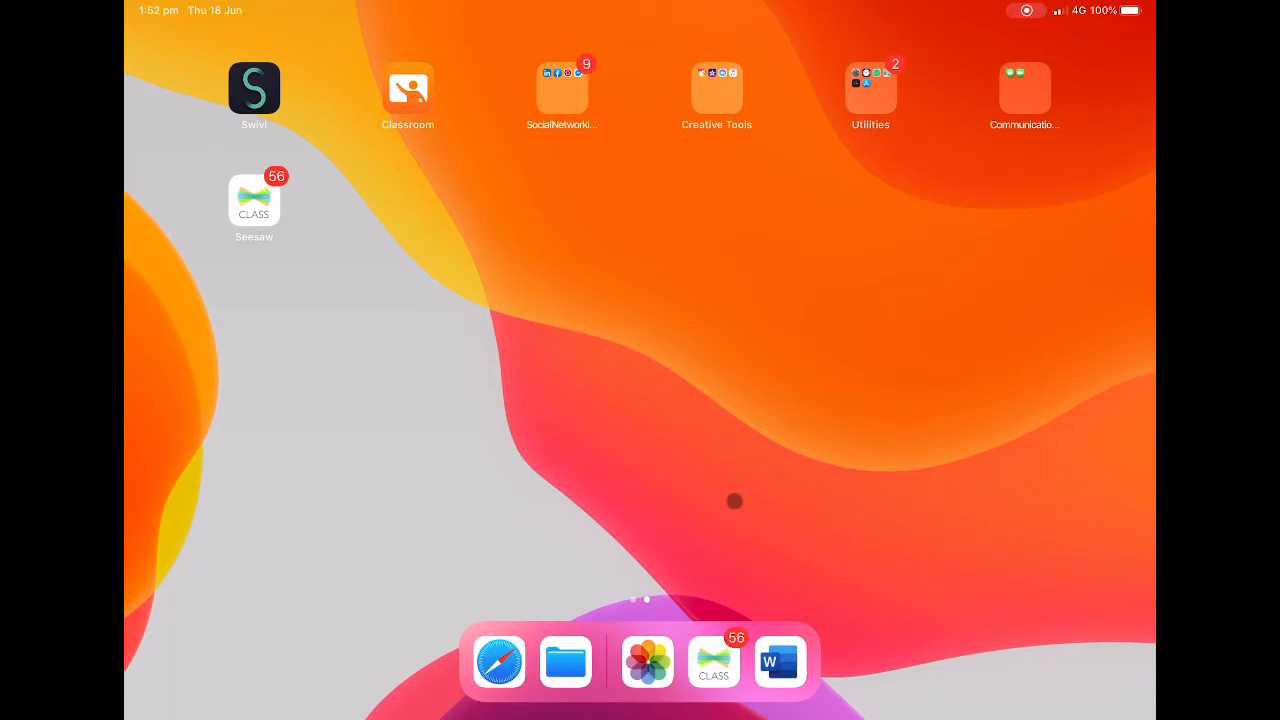
Step: Open the Word document and set its Send a Copy format to PDF
click(779, 662)
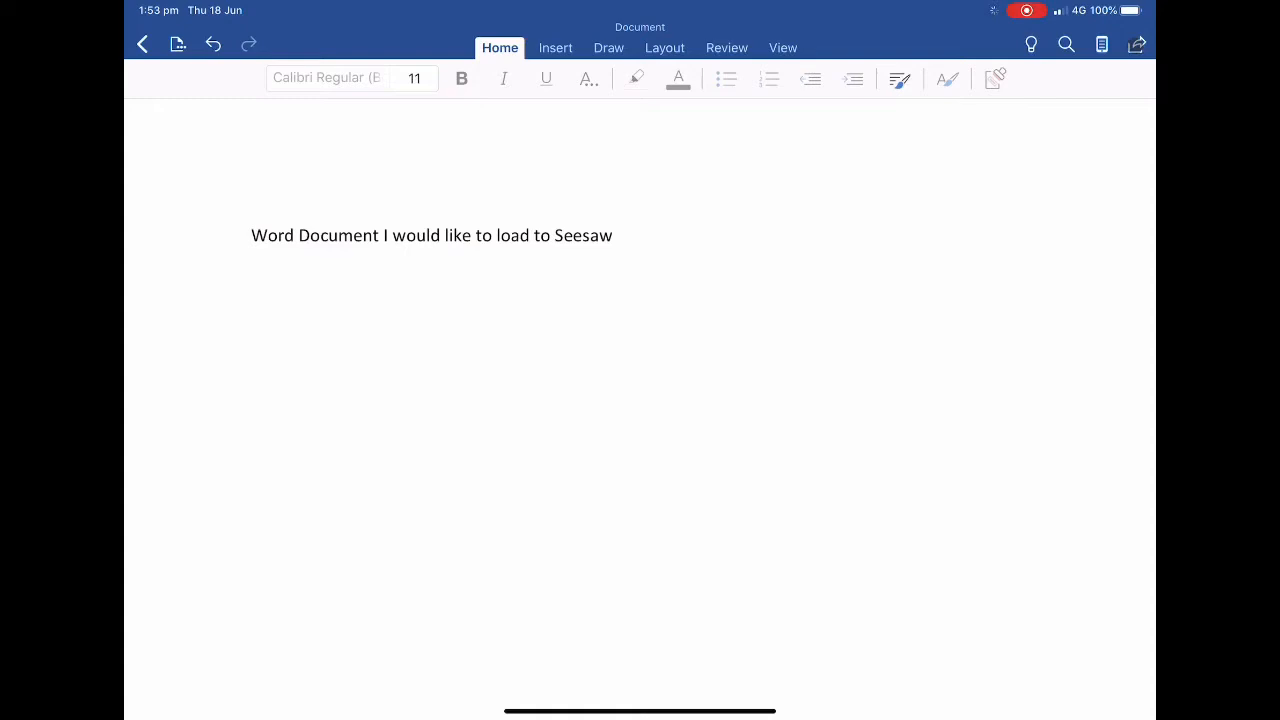
click(1137, 44)
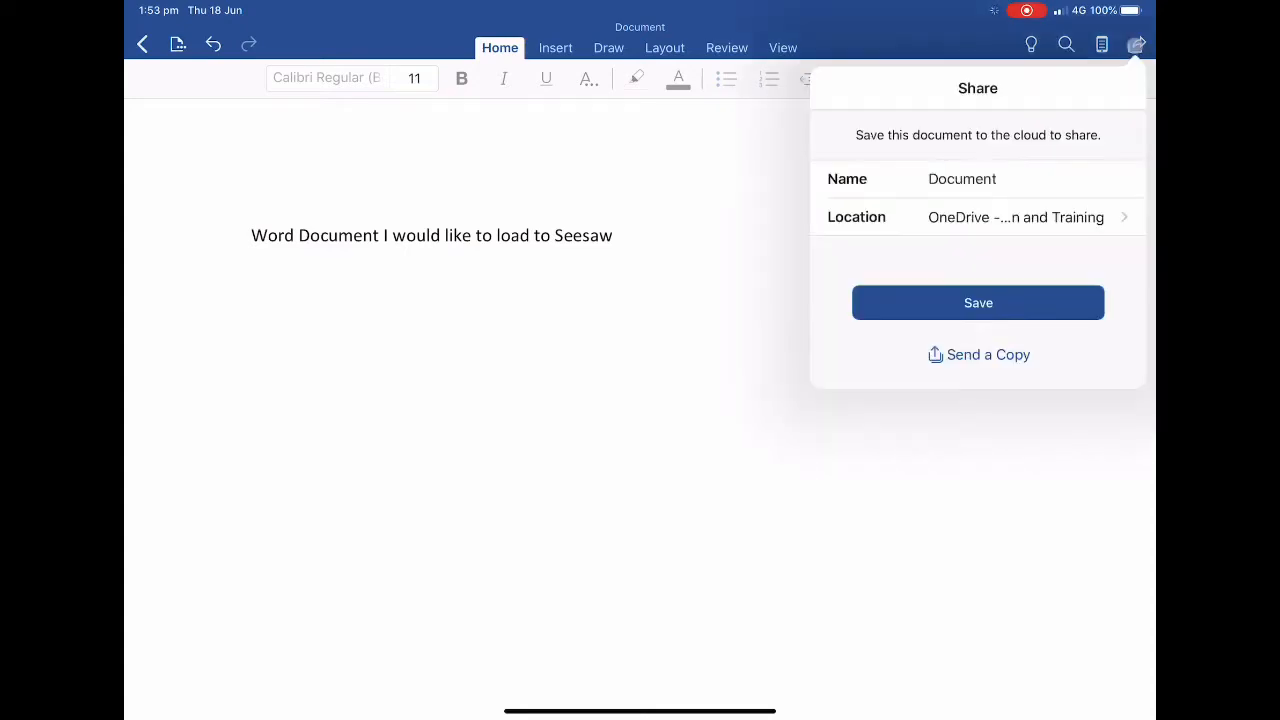
double_click(962, 178)
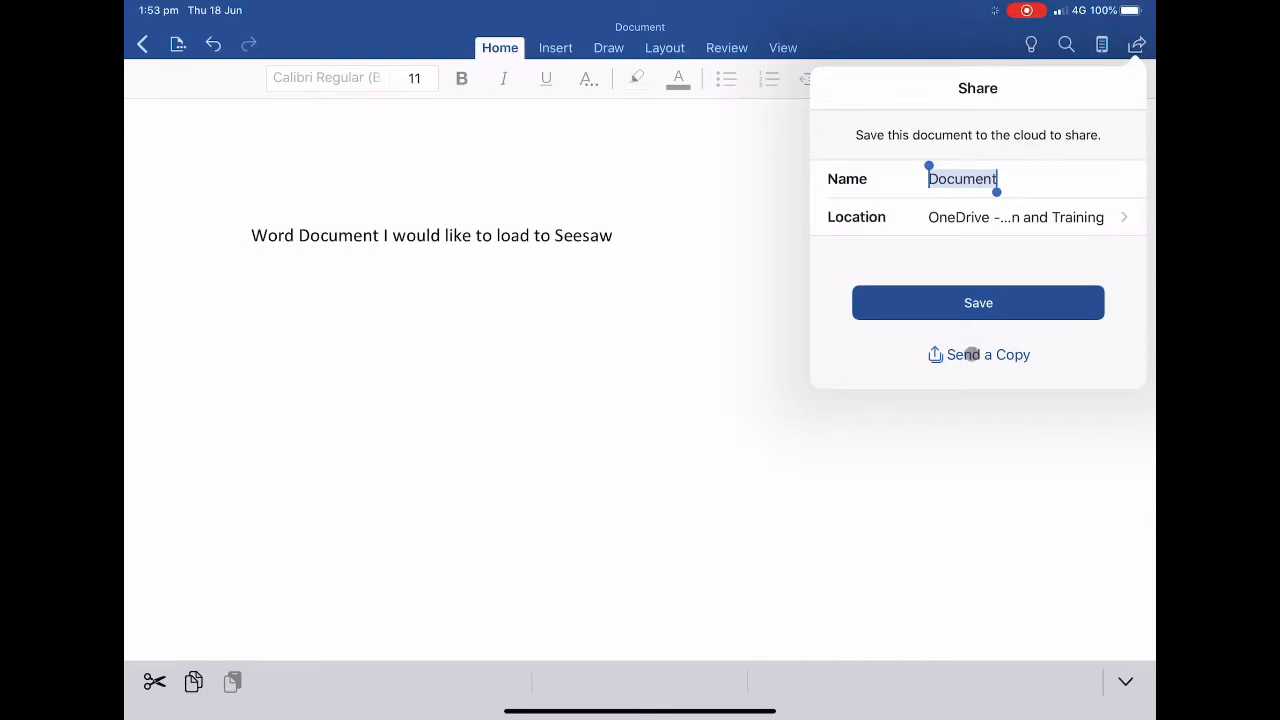
click(988, 354)
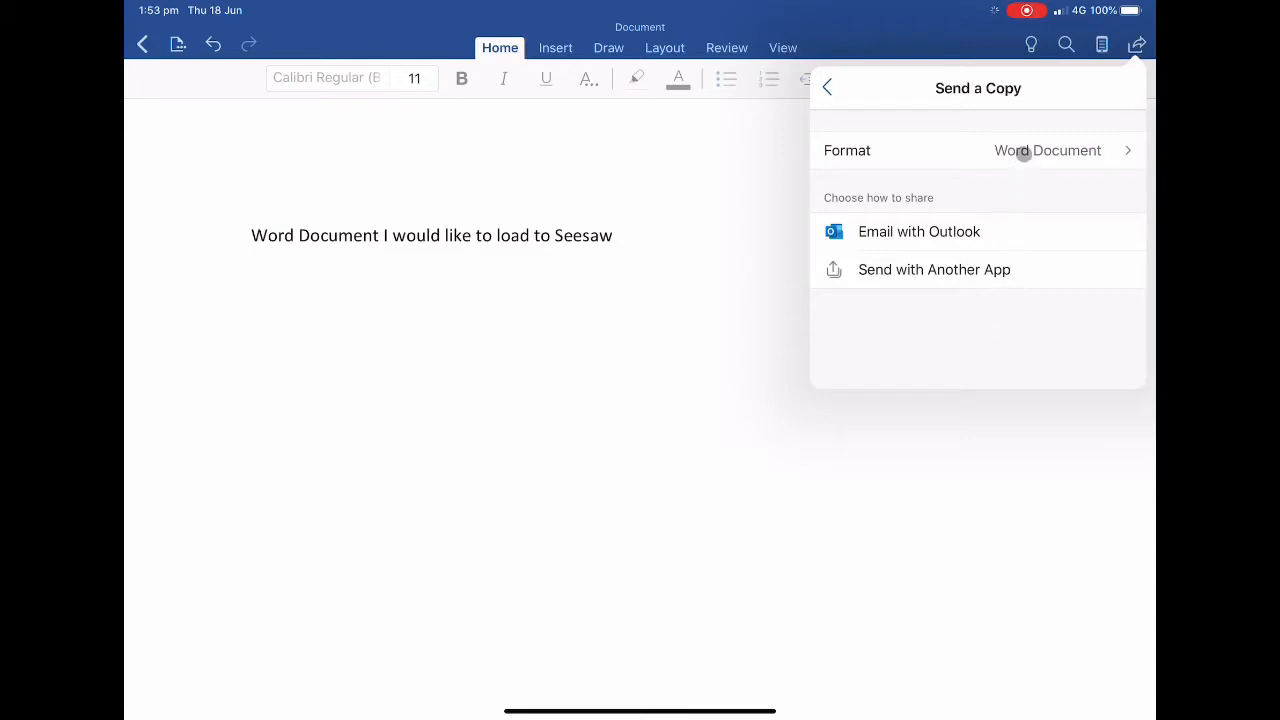
click(1047, 150)
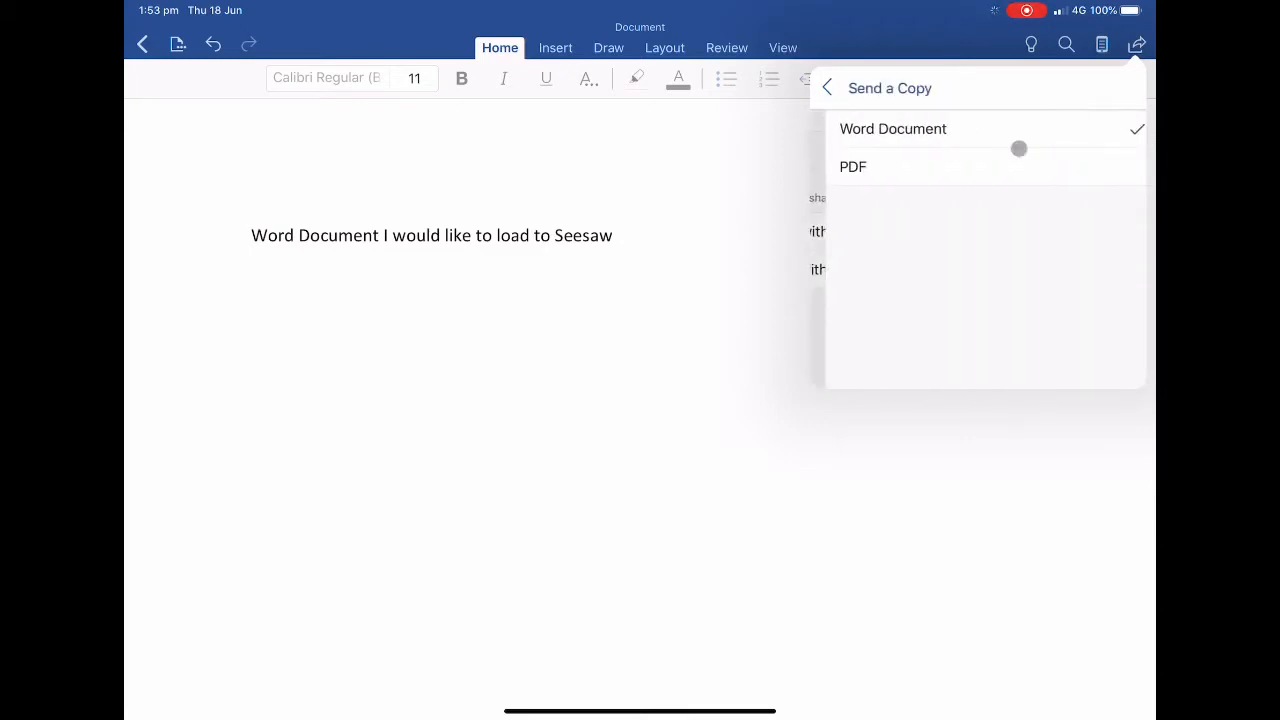
click(853, 166)
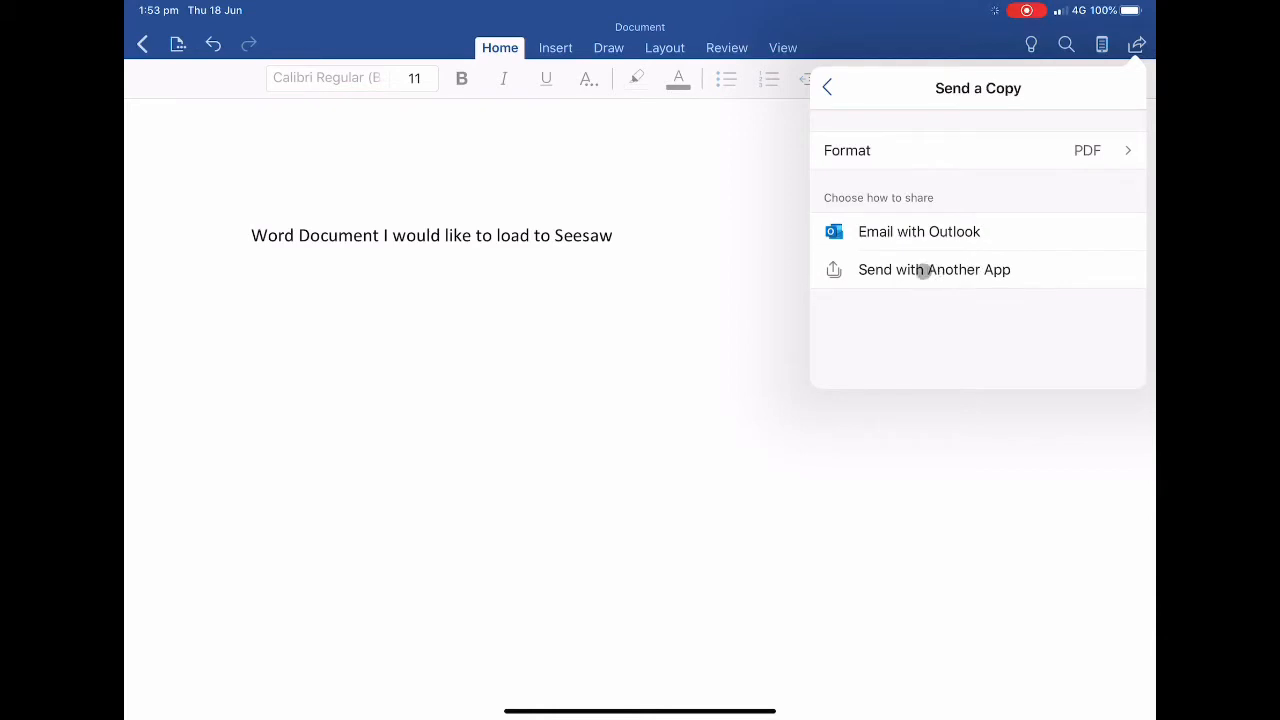
Step: Send the PDF copy to Seesaw and confirm it as the student's item
click(934, 269)
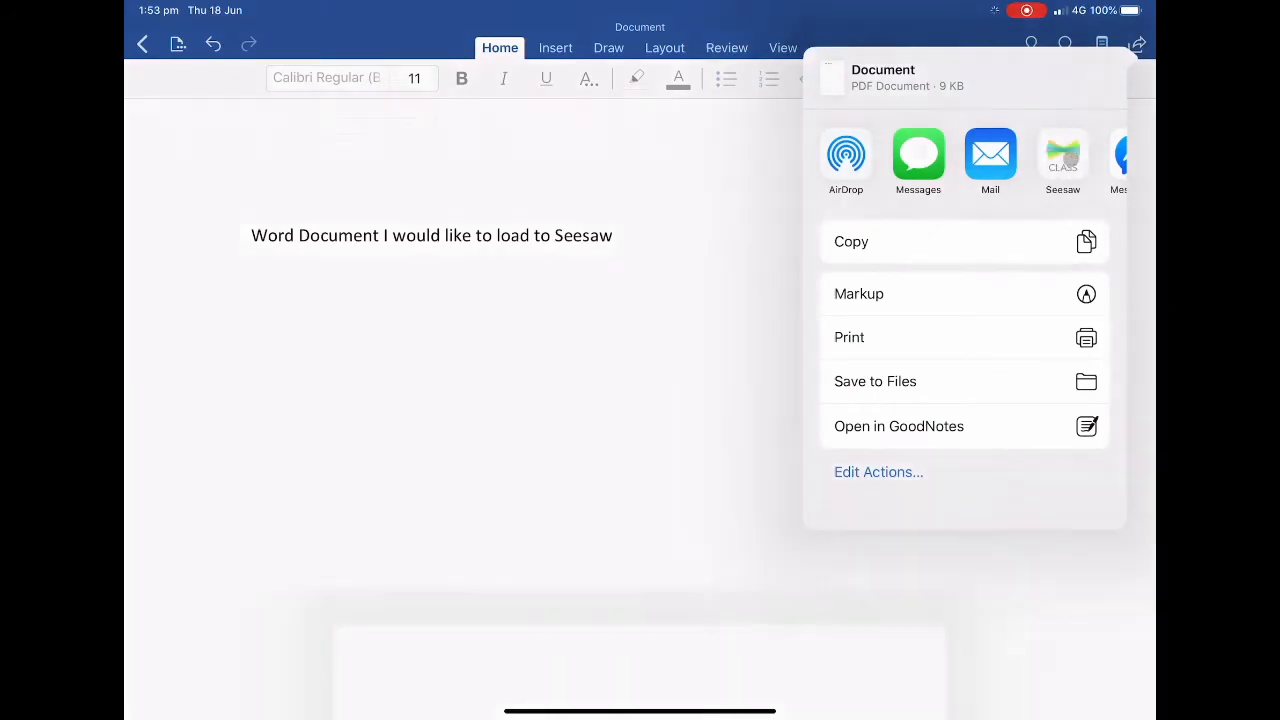
click(1062, 160)
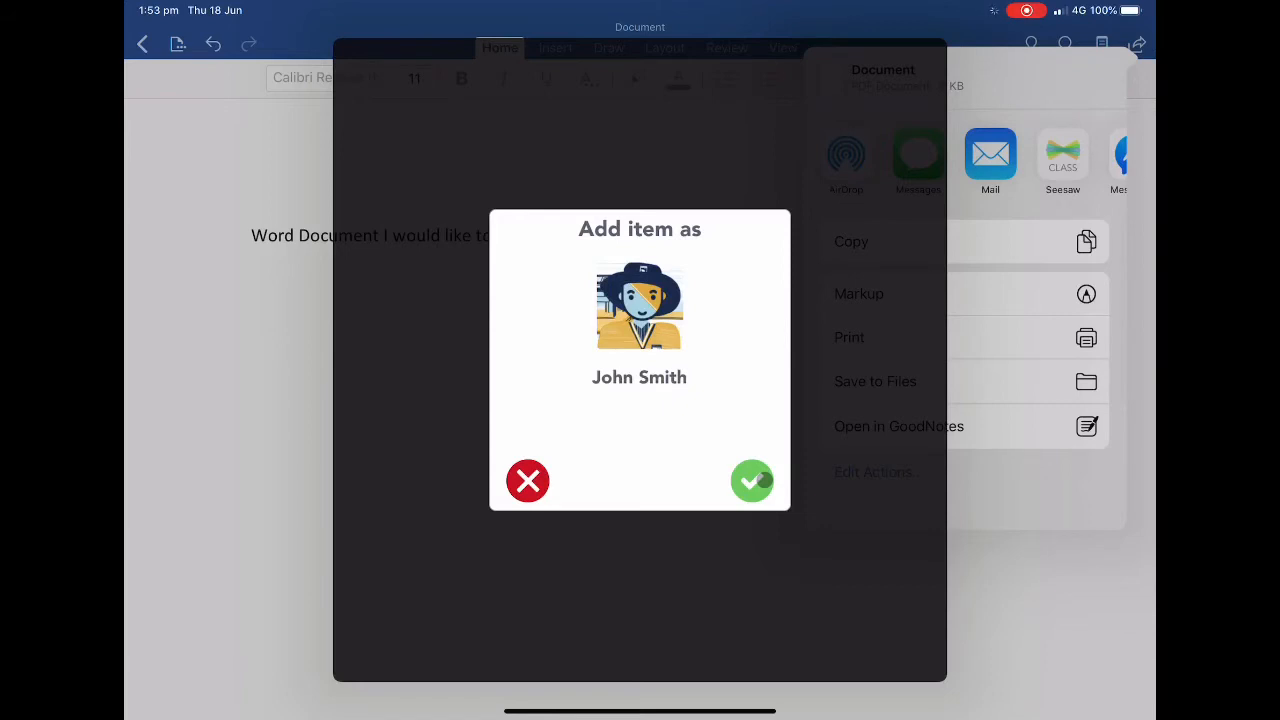
click(752, 481)
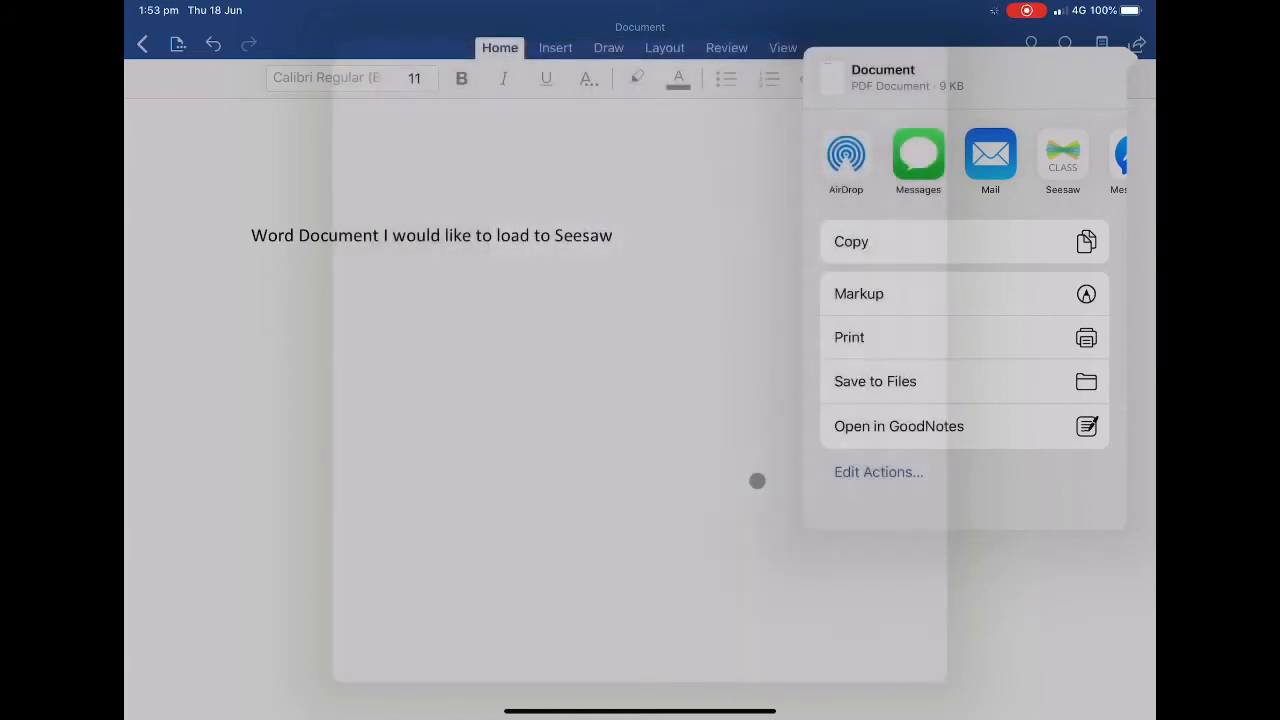
click(1062, 160)
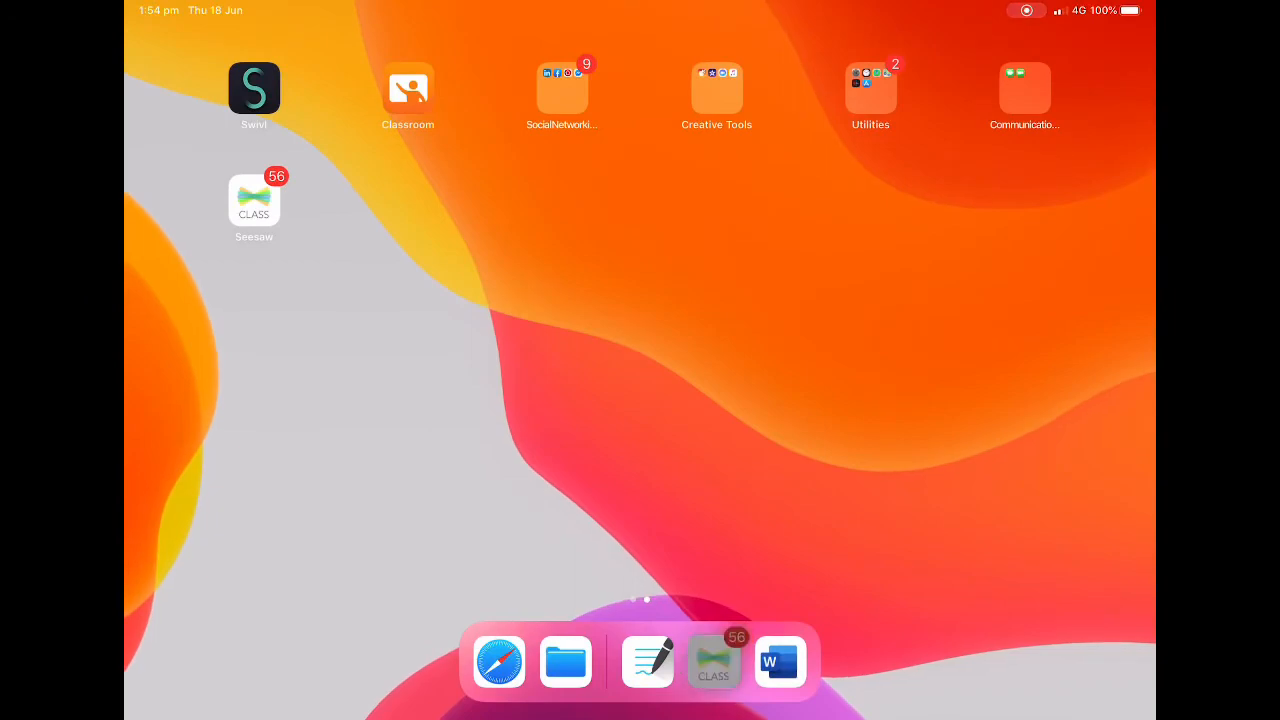
Step: Launch GoodNotes, open the notebook and bring up its Share options
click(713, 662)
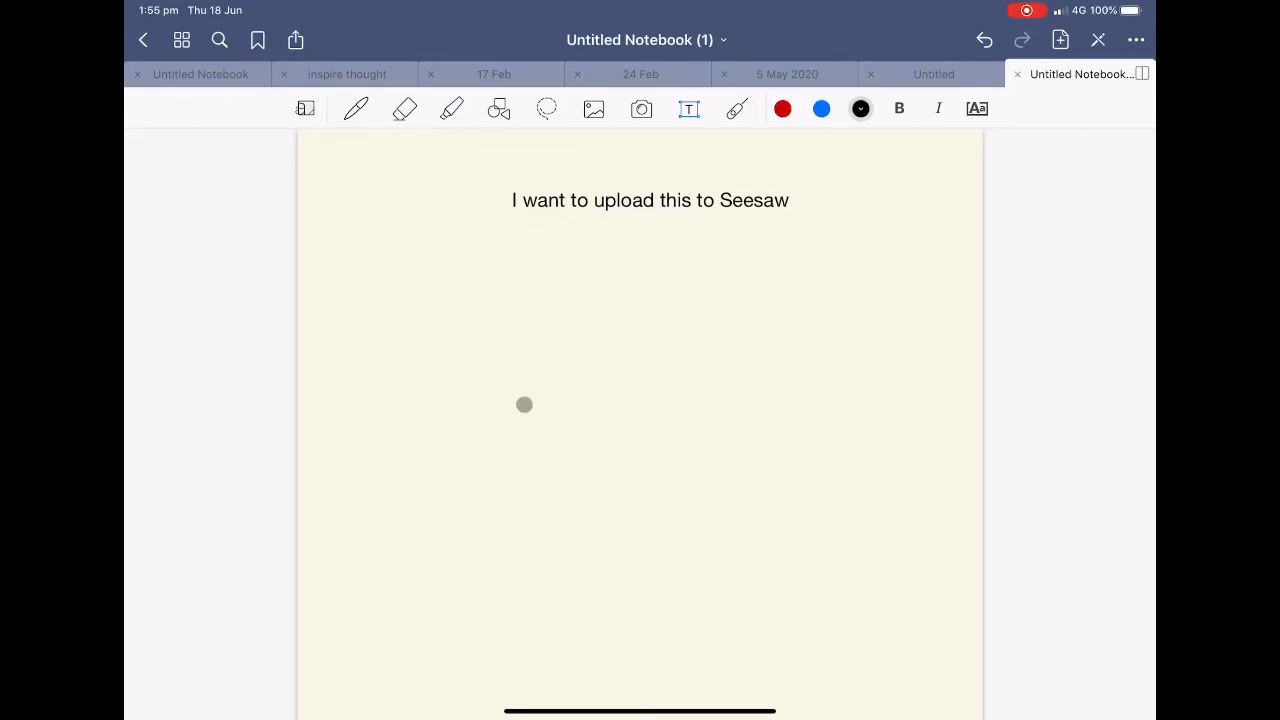
click(295, 40)
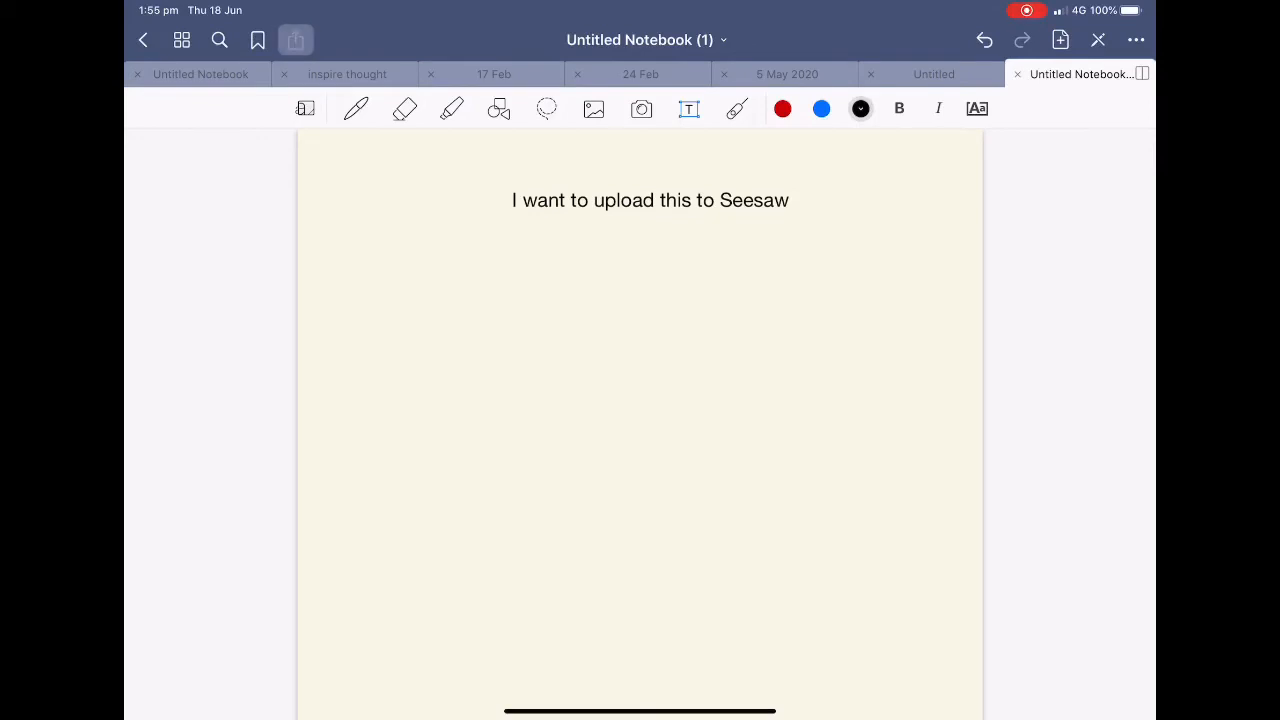
click(296, 39)
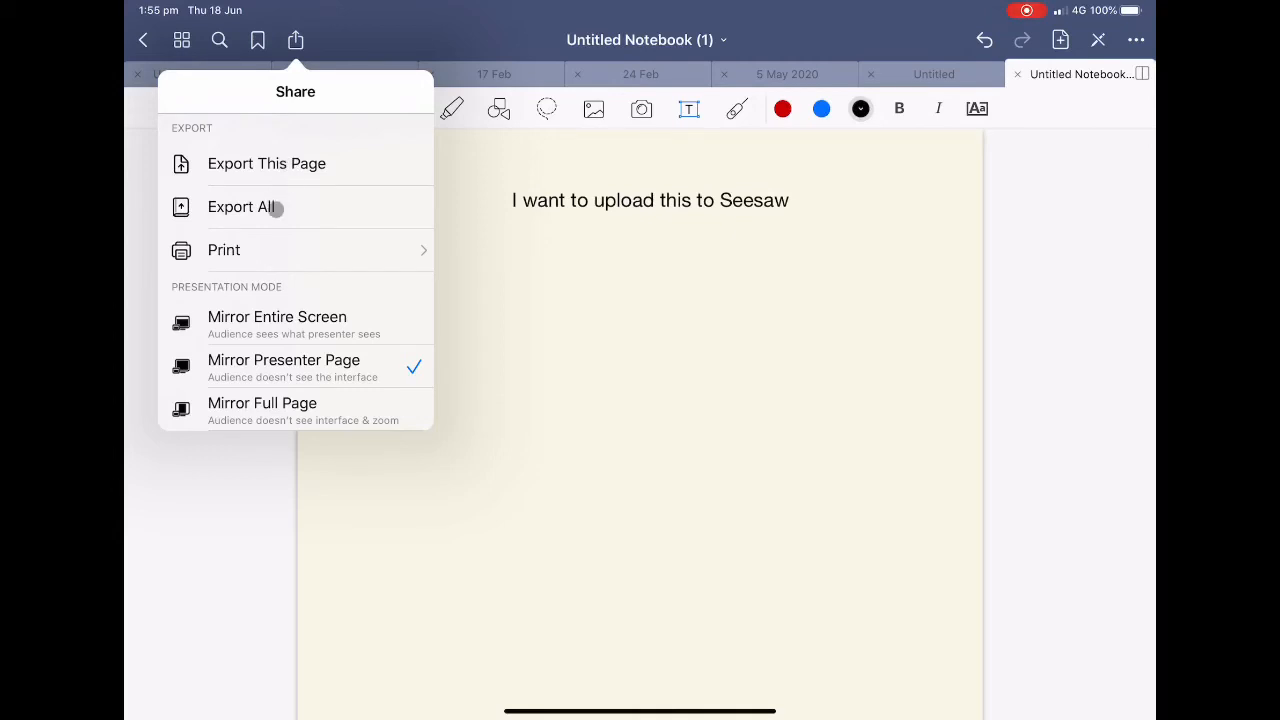
mouse_move(280, 164)
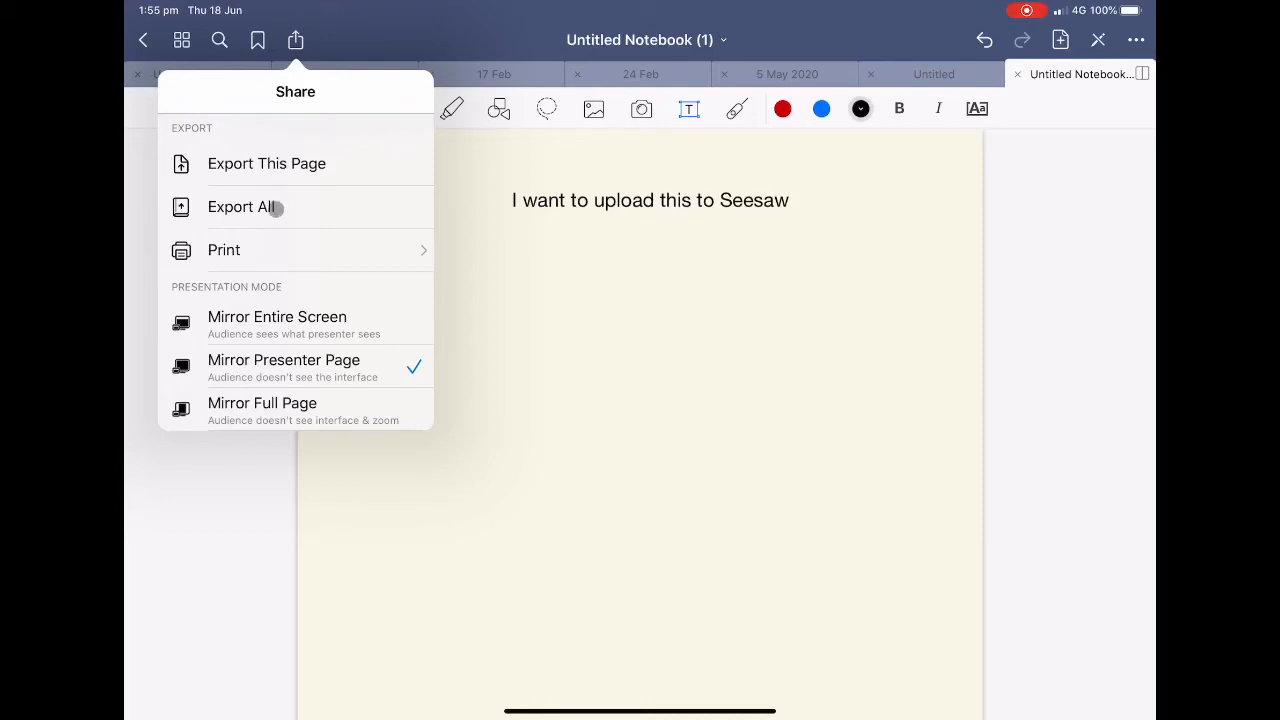
Step: Export all notebook pages as PDF to Seesaw and confirm as the student
click(240, 207)
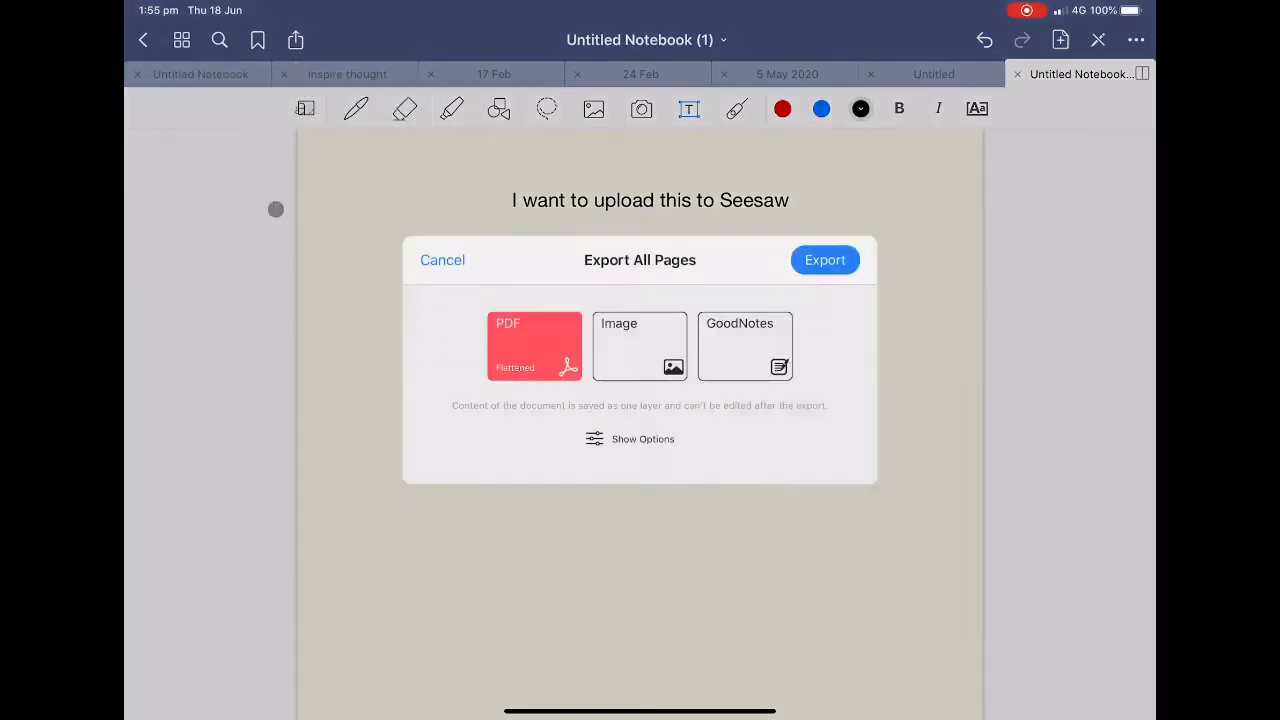
click(534, 345)
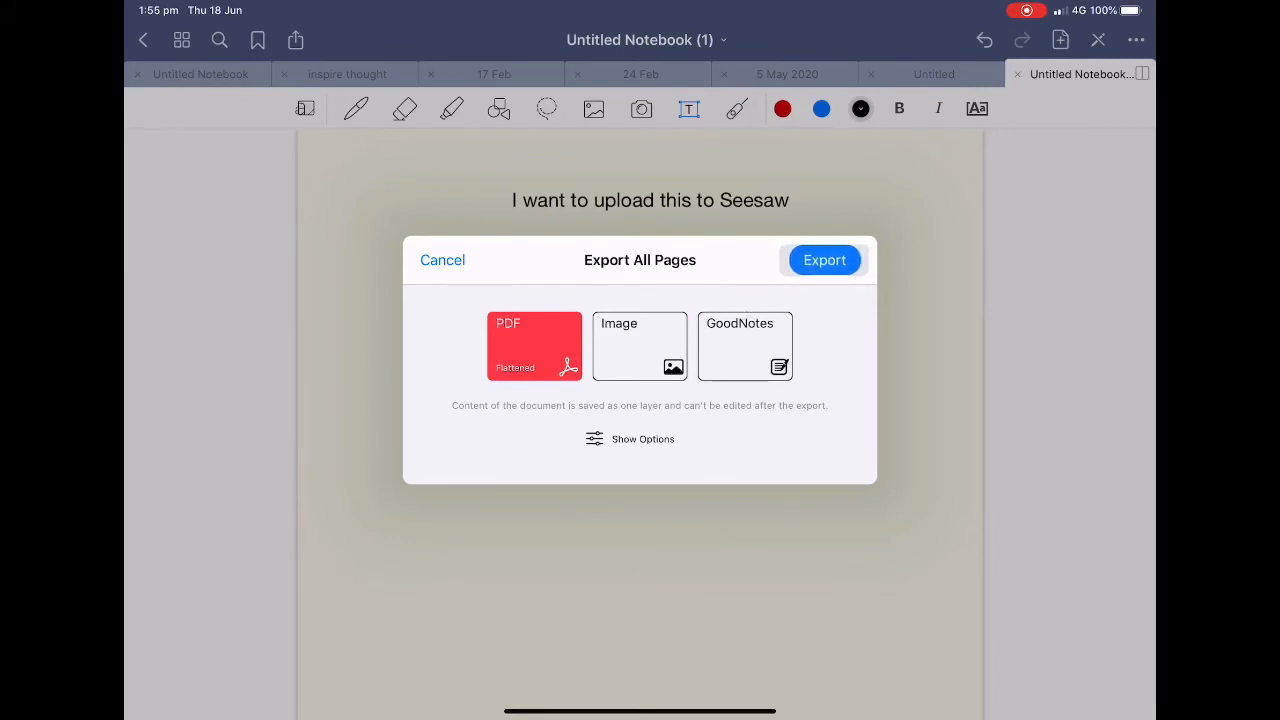
click(824, 260)
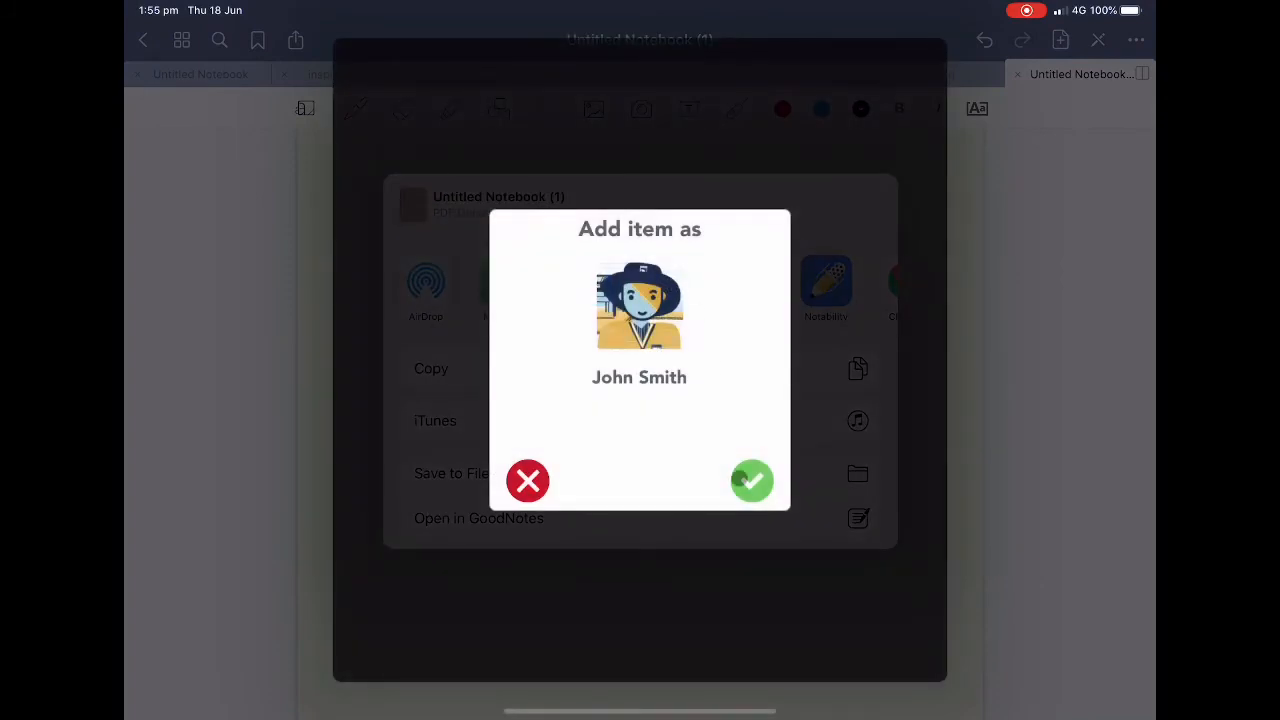
click(752, 481)
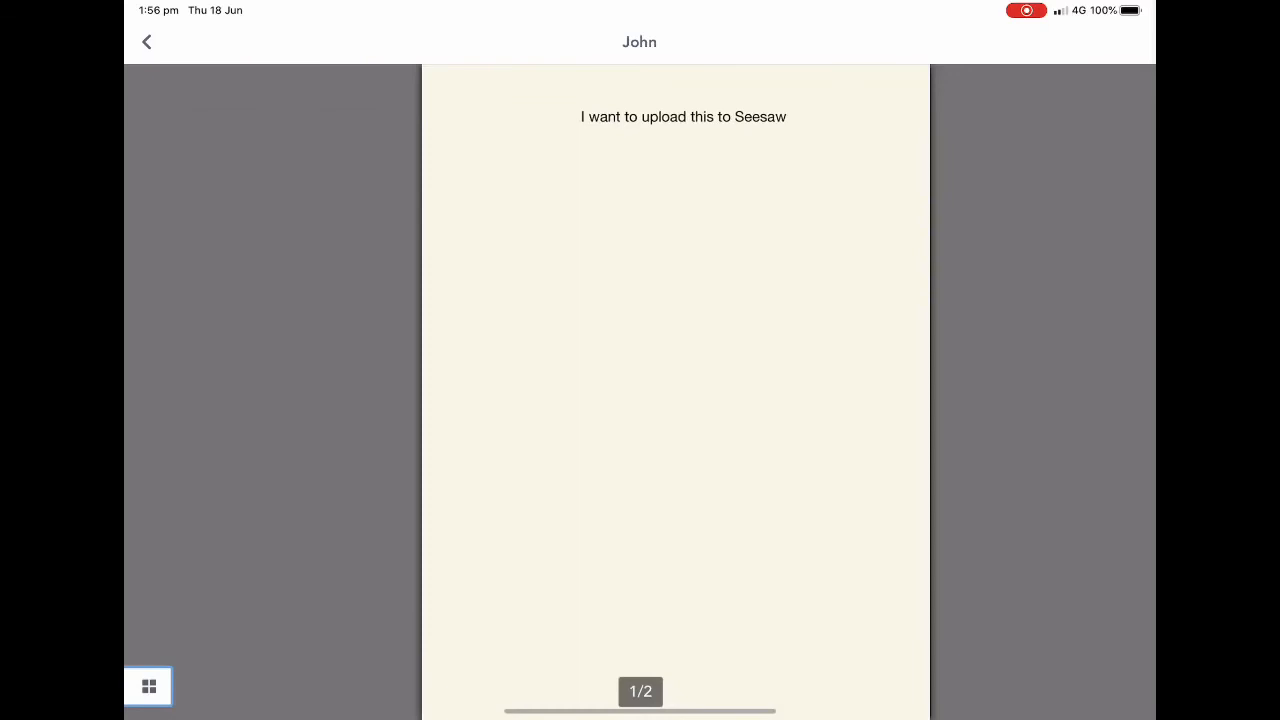
Step: Return from the PDF preview to the Healthy World 7K journal
click(147, 41)
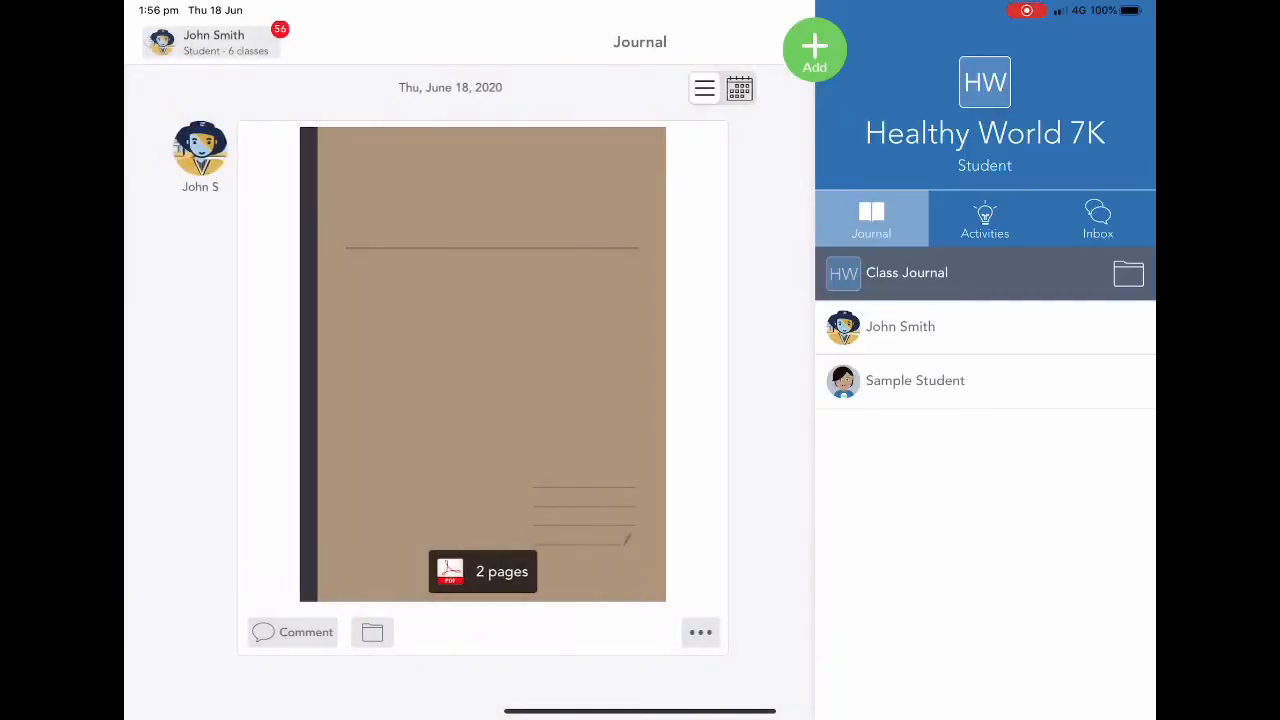